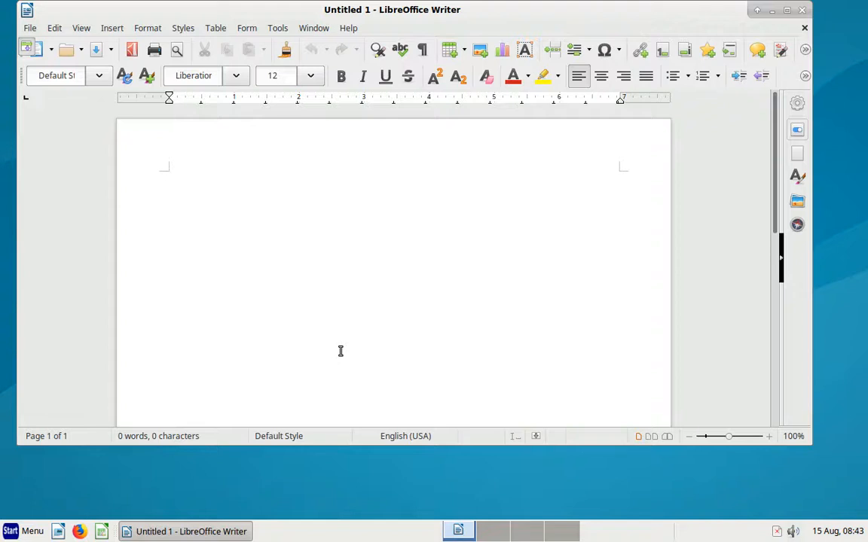
# Step: Switch Writer from the standard toolbar to the Tabbed ribbon via View > User Interface
pyautogui.click(167, 175)
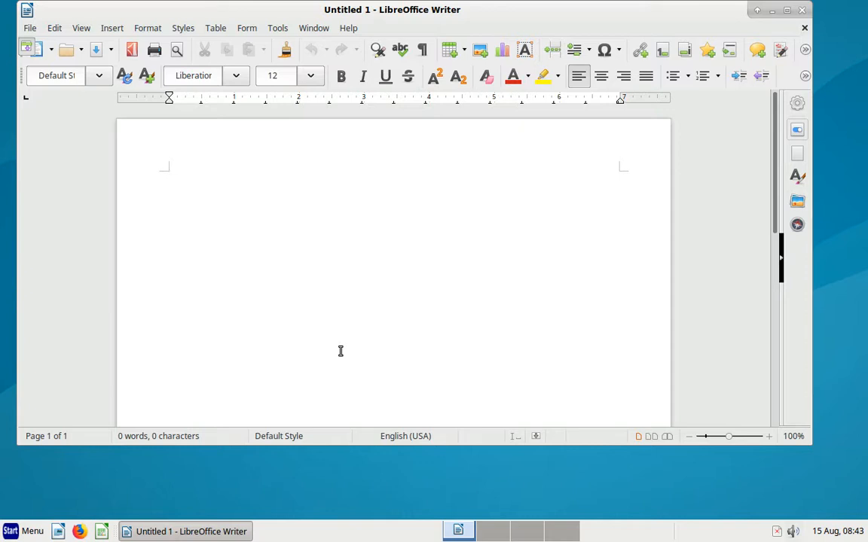
pyautogui.click(166, 175)
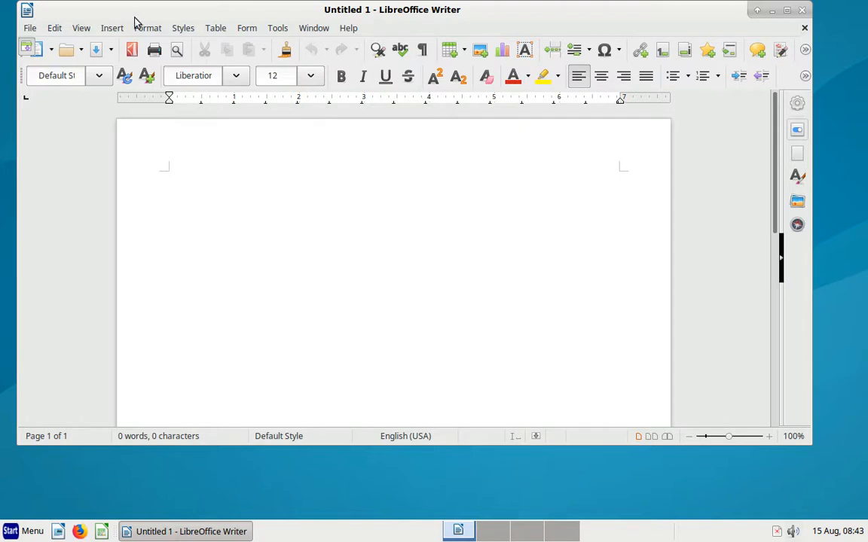
pyautogui.moveTo(84, 24)
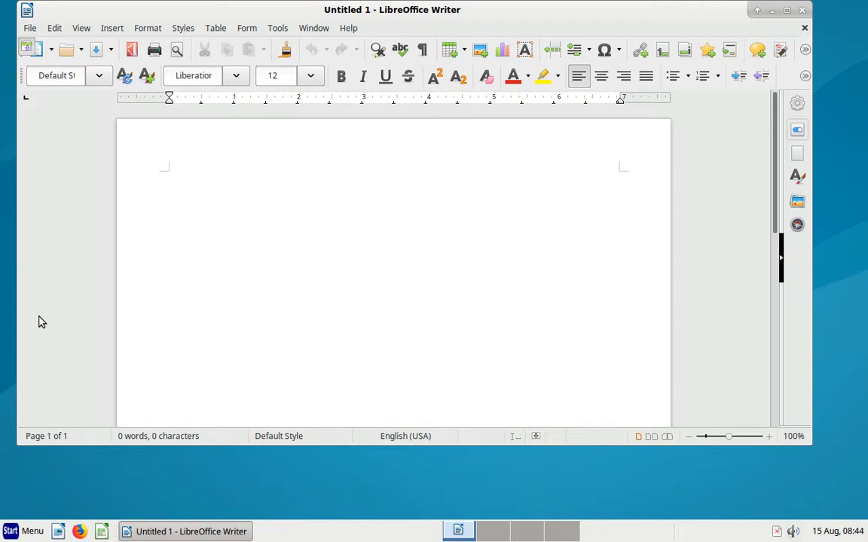
pyautogui.click(166, 175)
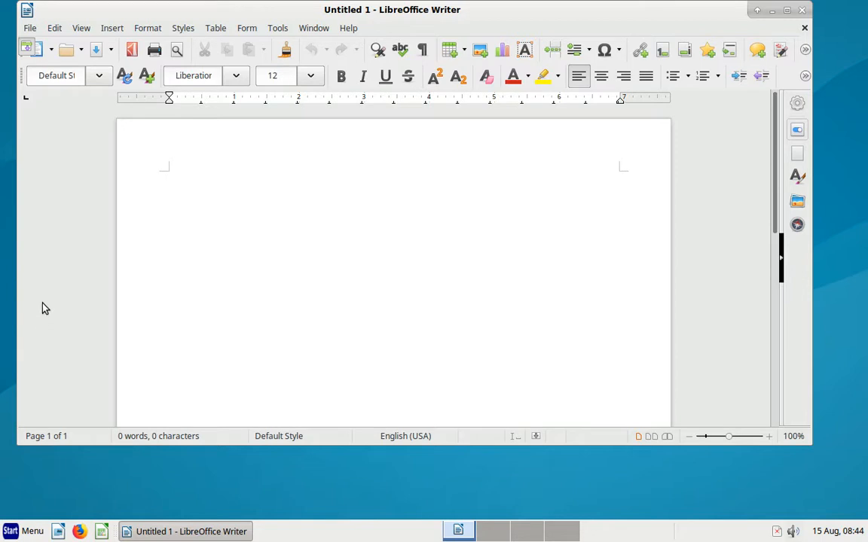
pyautogui.moveTo(81, 28)
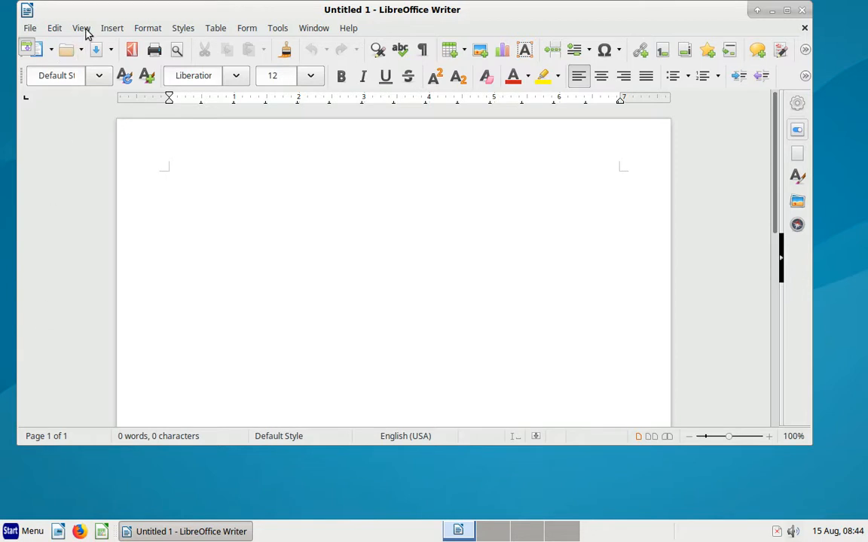
pyautogui.click(81, 27)
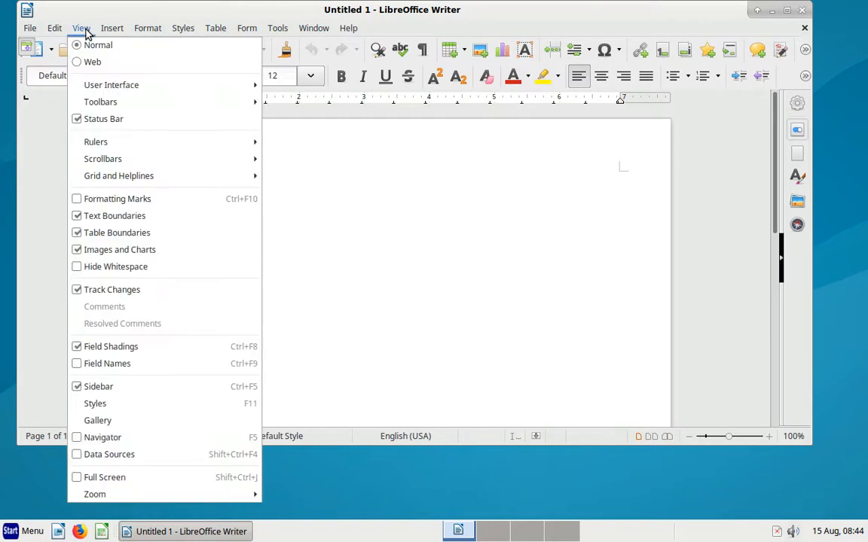
pyautogui.moveTo(112, 85)
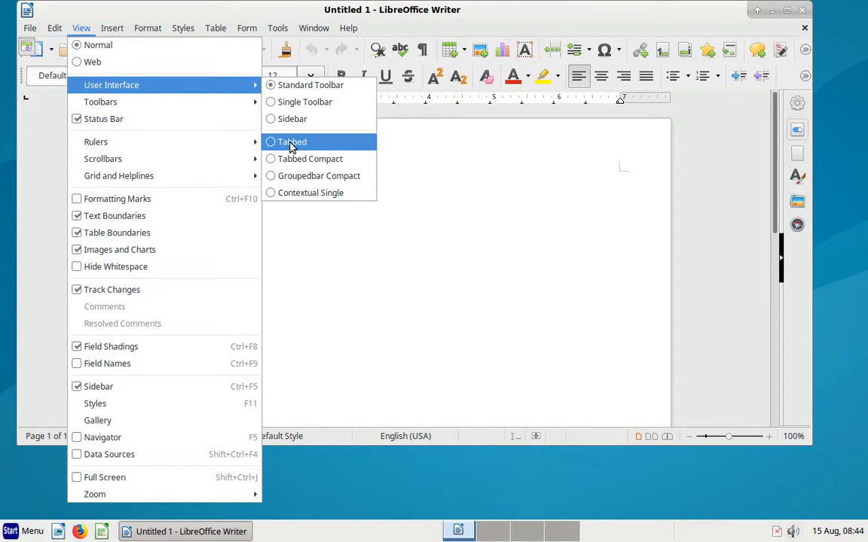
pyautogui.click(292, 142)
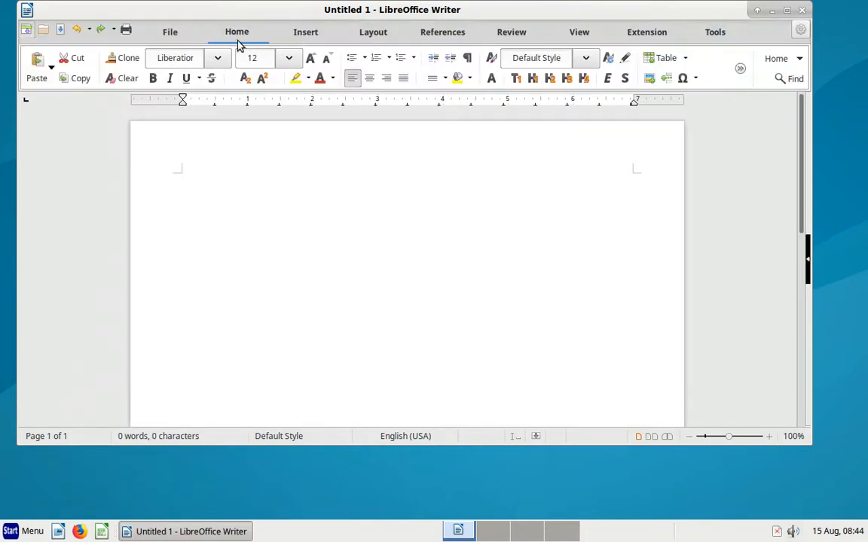
pyautogui.moveTo(714, 32)
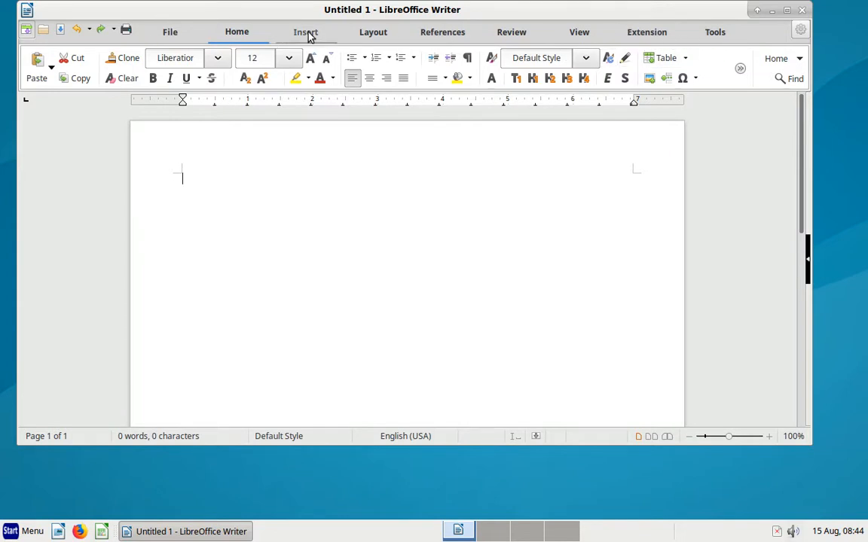
# Step: Browse the Insert, Layout, References and Review ribbon tabs, ending on Review
pyautogui.click(304, 32)
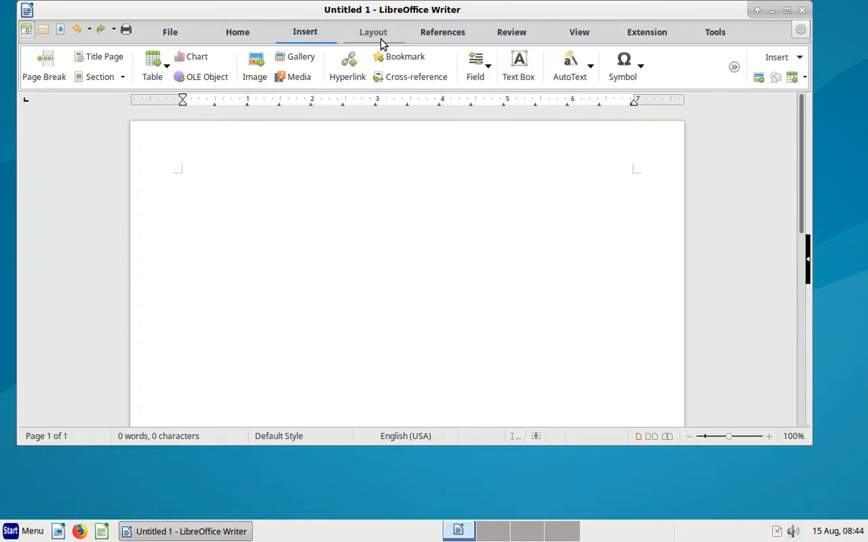
pyautogui.click(372, 31)
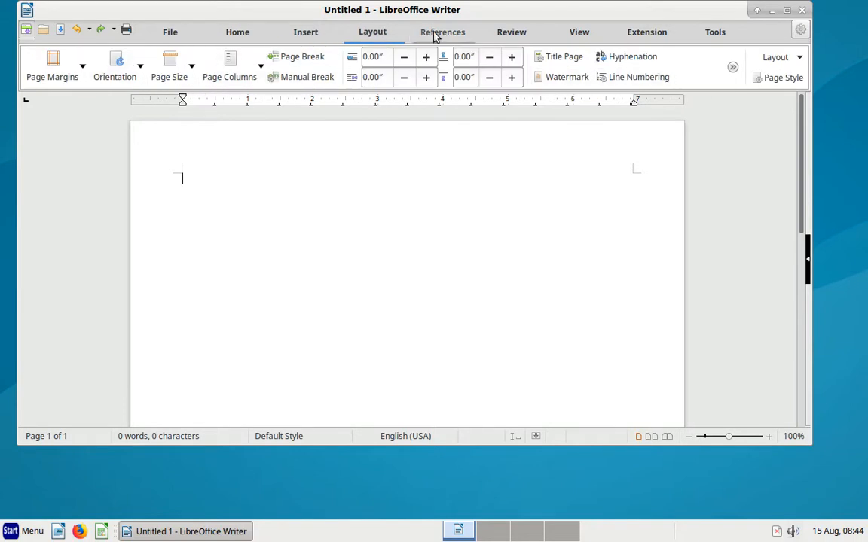
pyautogui.click(443, 31)
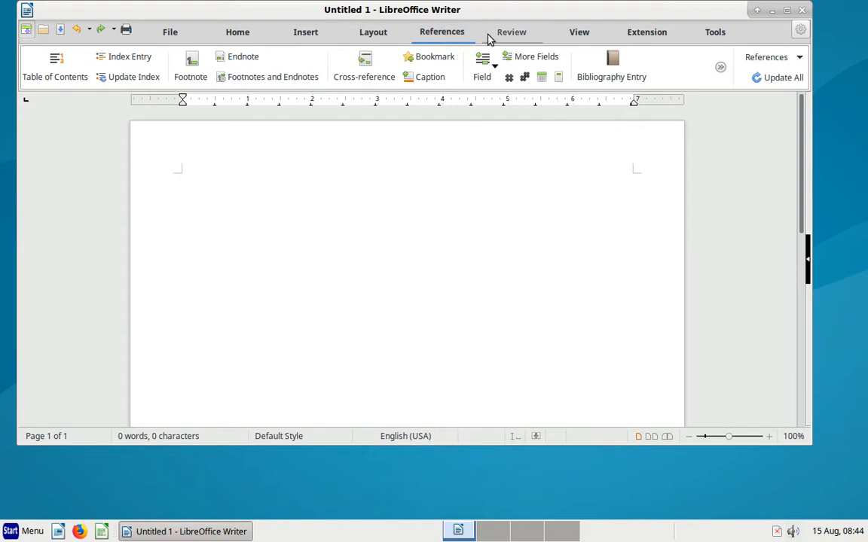
pyautogui.click(511, 32)
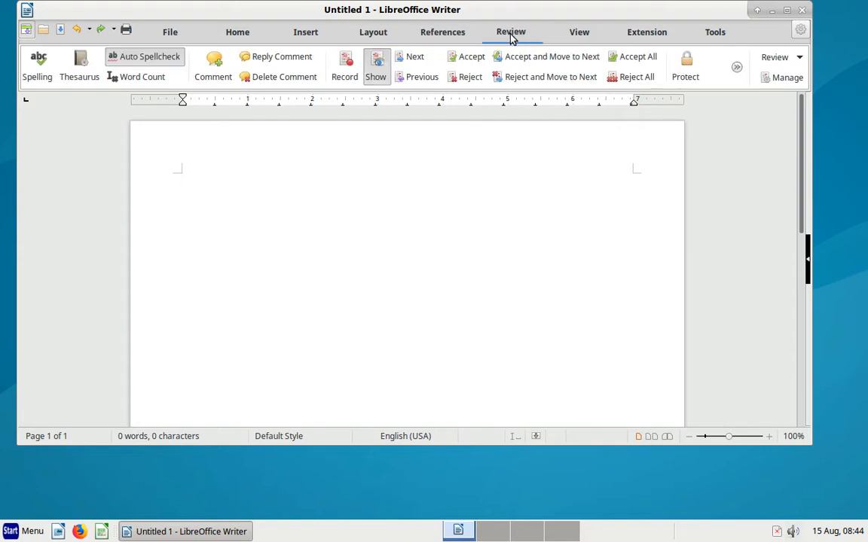
pyautogui.click(183, 178)
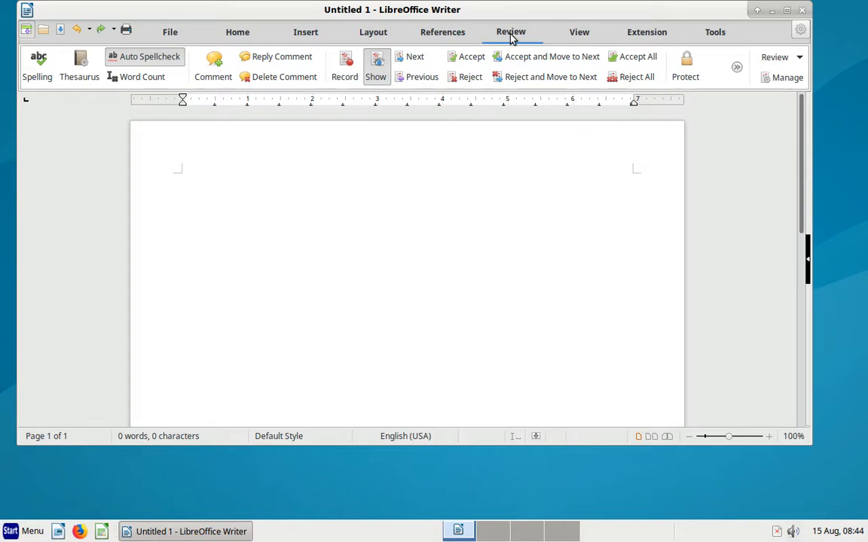
pyautogui.moveTo(579, 32)
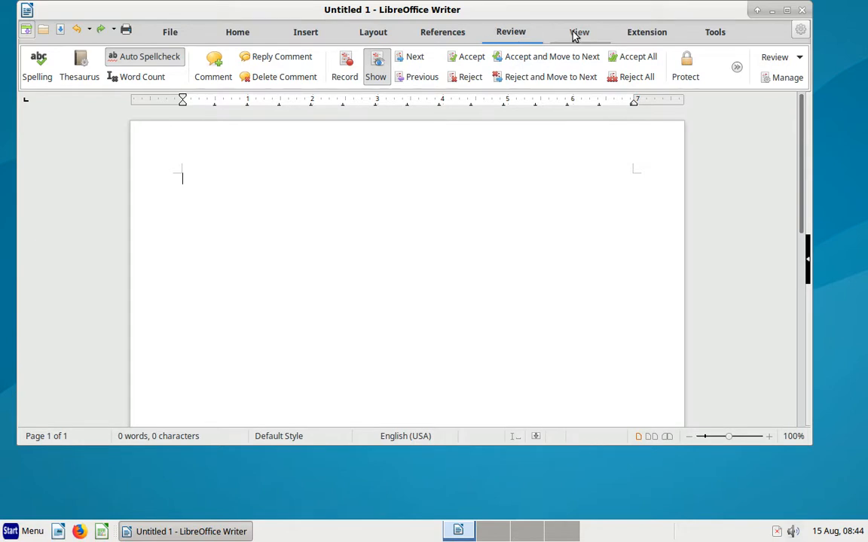
pyautogui.moveTo(795, 36)
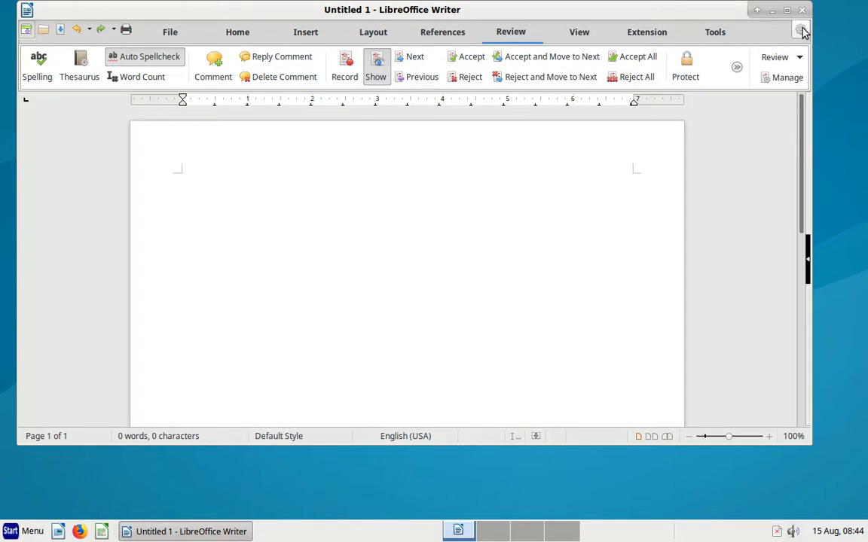
# Step: Return Writer to the Standard Toolbar layout from the ribbon's interface menu
pyautogui.click(802, 31)
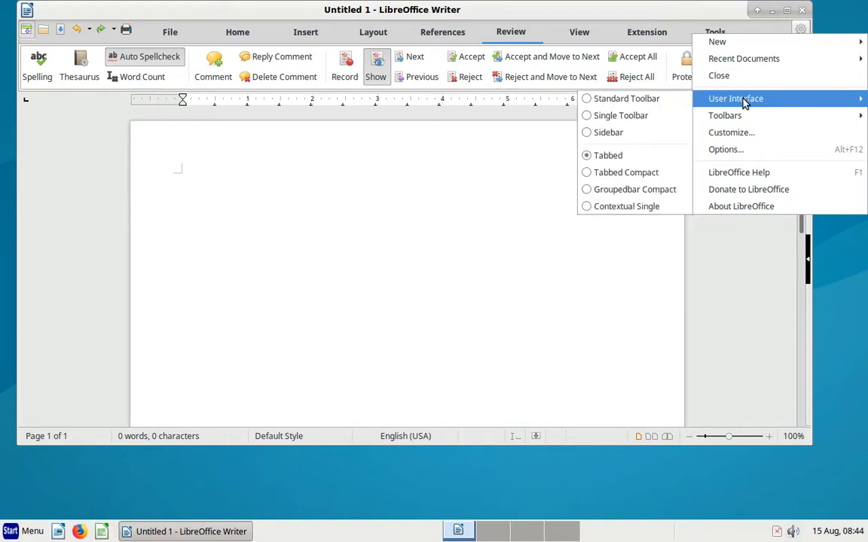
pyautogui.moveTo(625, 98)
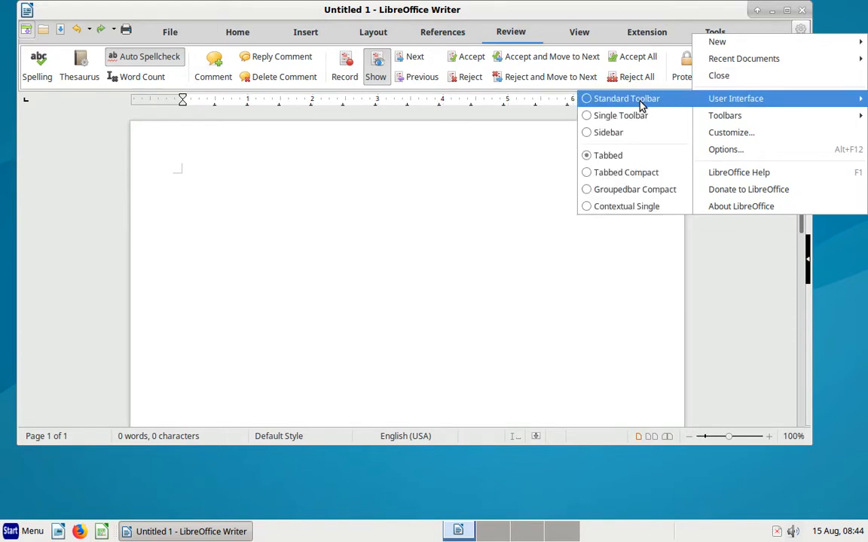
pyautogui.click(625, 98)
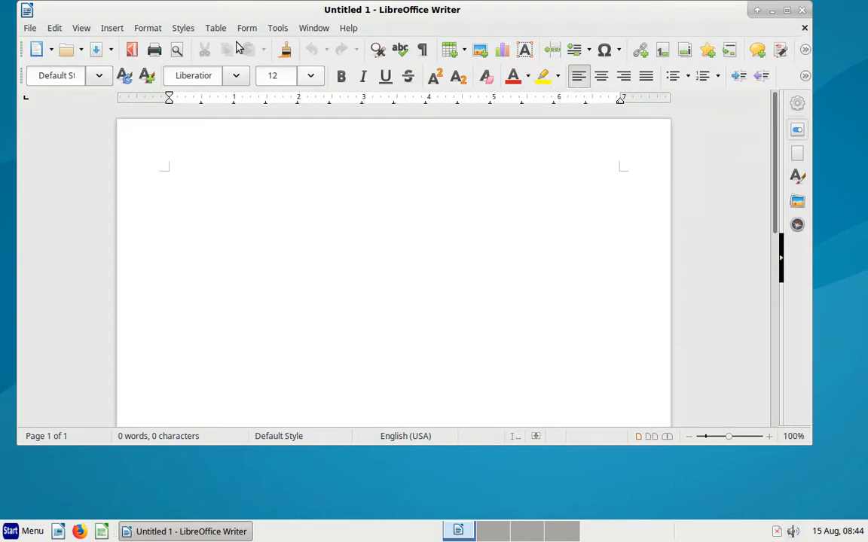
pyautogui.moveTo(368, 31)
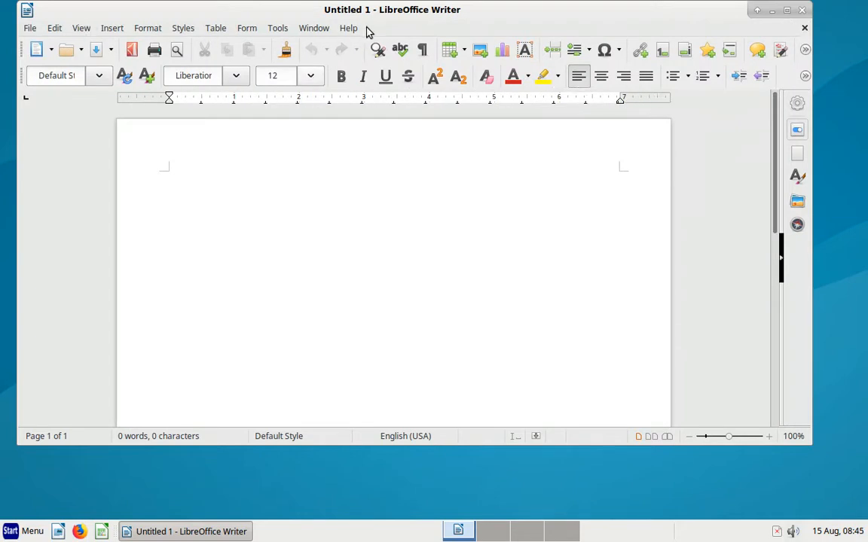
pyautogui.moveTo(415, 24)
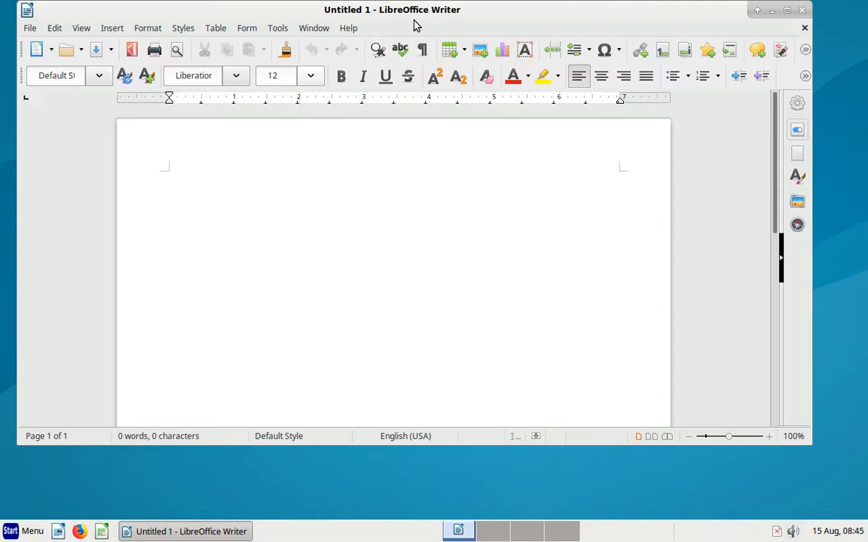
pyautogui.moveTo(440, 24)
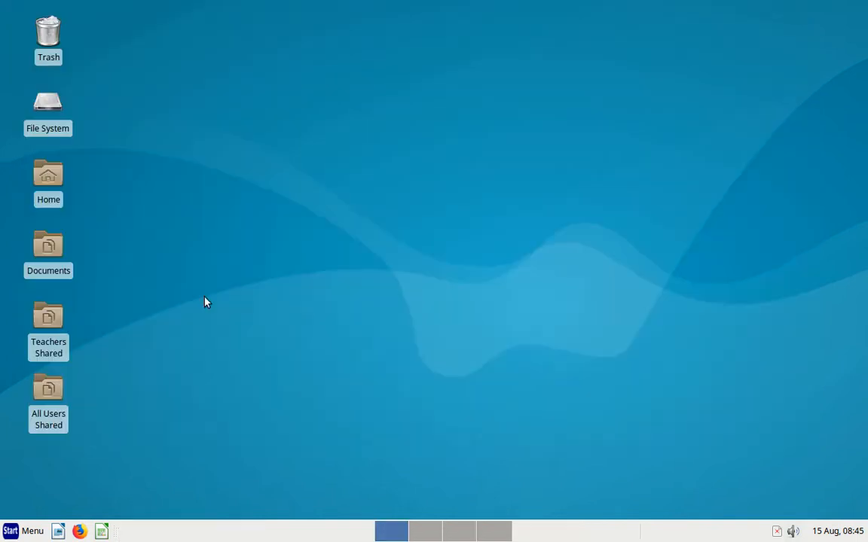
# Step: Launch Calc with a blank spreadsheet and switch it to the Tabbed ribbon layout
pyautogui.click(103, 532)
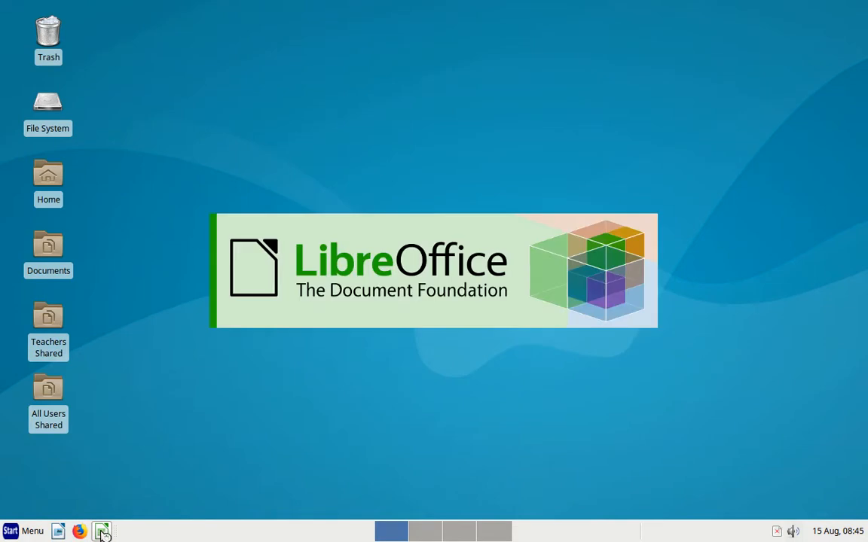
pyautogui.click(103, 530)
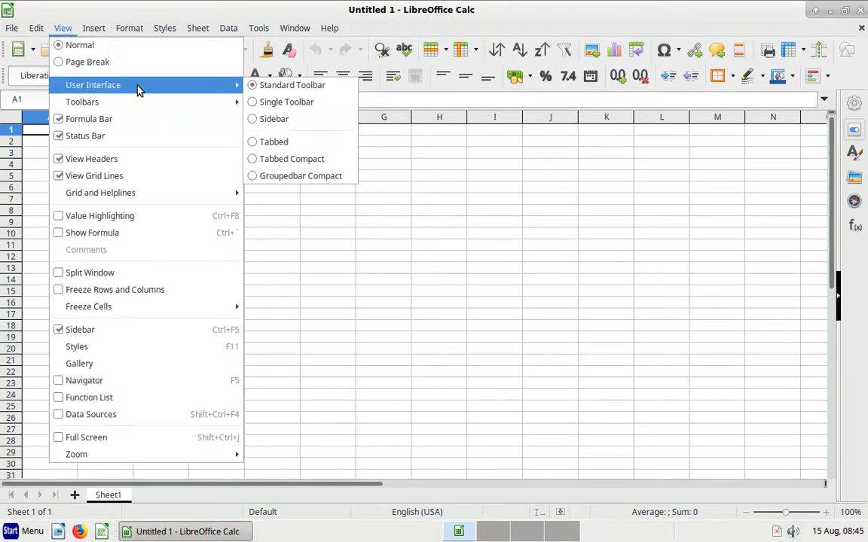
pyautogui.moveTo(296, 132)
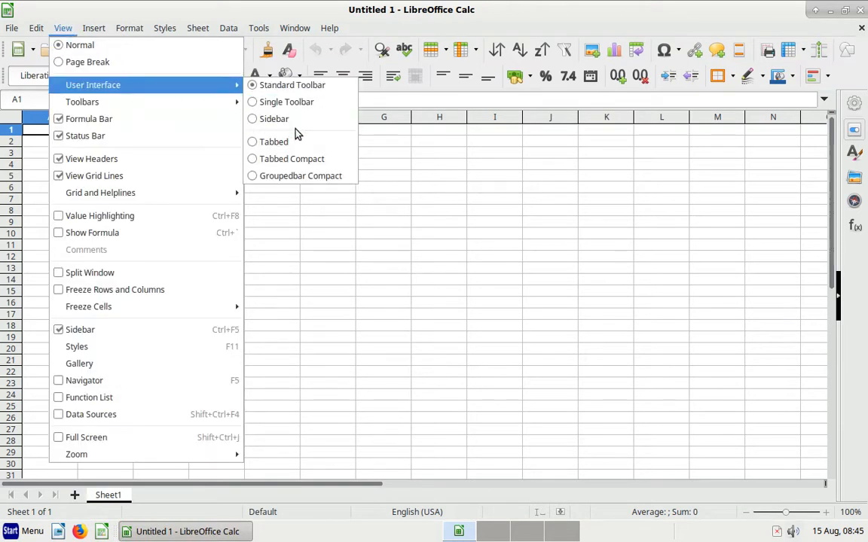
pyautogui.click(274, 142)
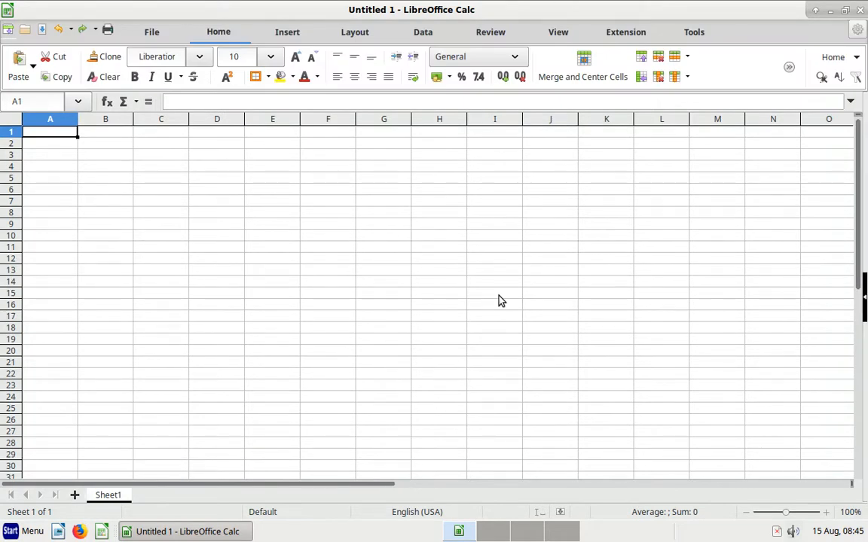
pyautogui.moveTo(482, 51)
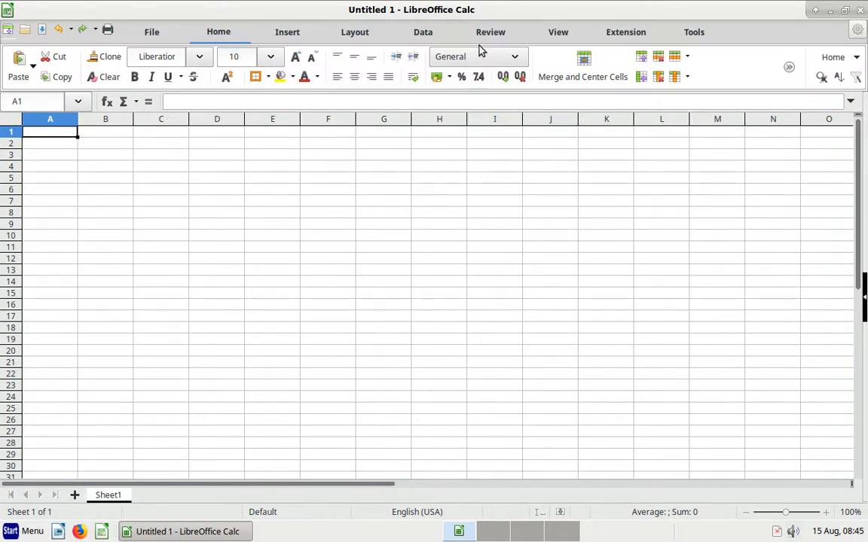
# Step: Switch Calc back to the Standard Toolbar layout from the hamburger menu
pyautogui.click(489, 31)
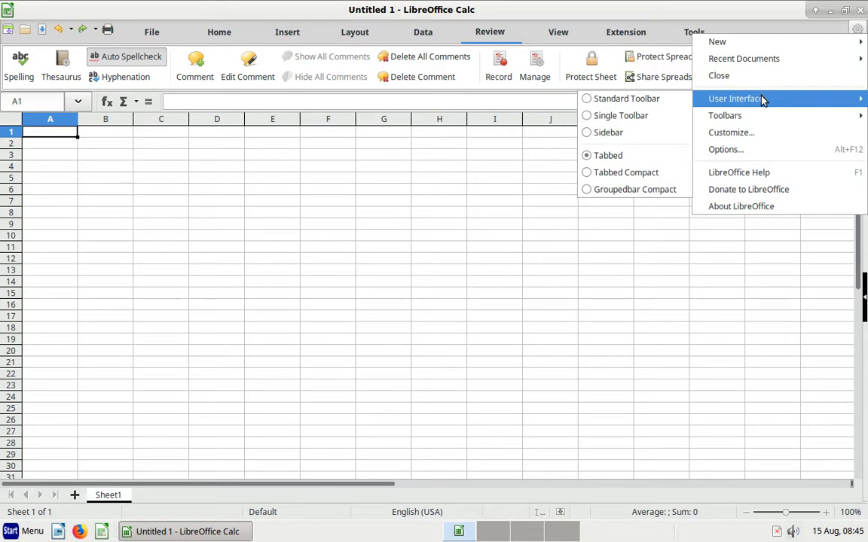
pyautogui.moveTo(625, 100)
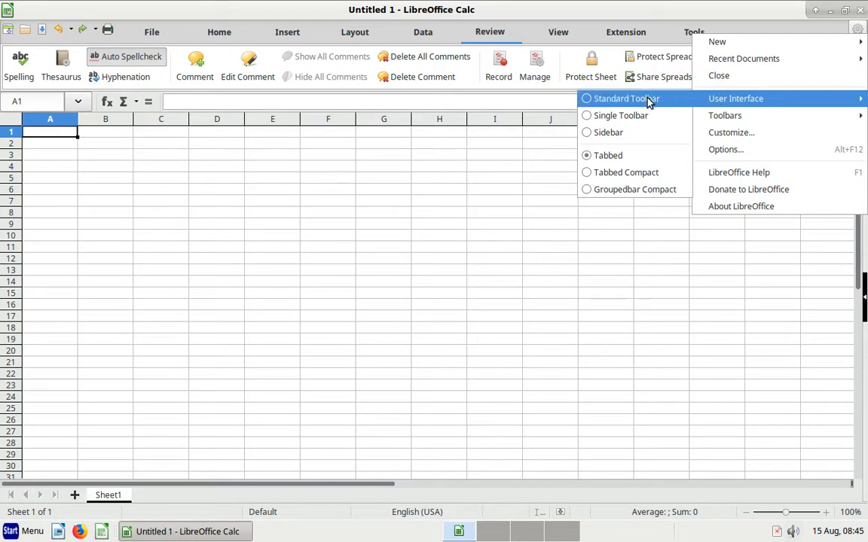
pyautogui.click(625, 98)
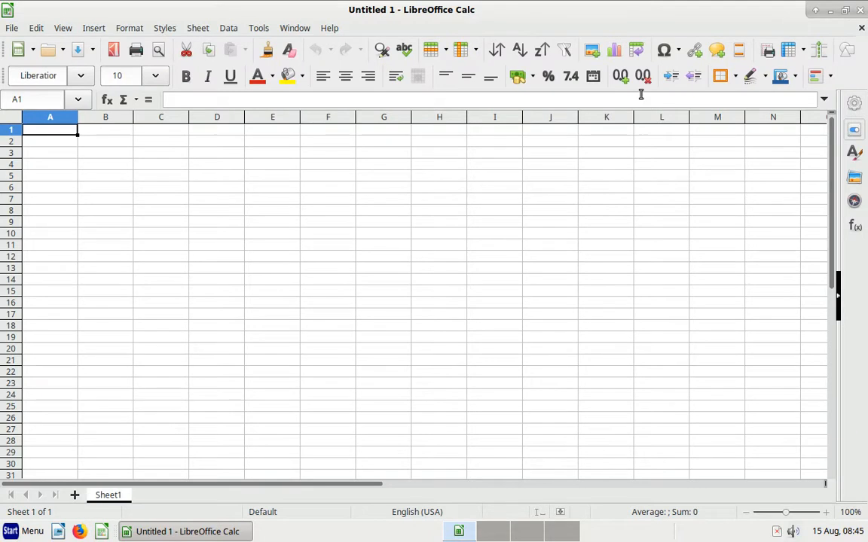
# Step: View About LibreOffice showing version 6.4.5.2, dismiss it and close Calc
pyautogui.click(329, 27)
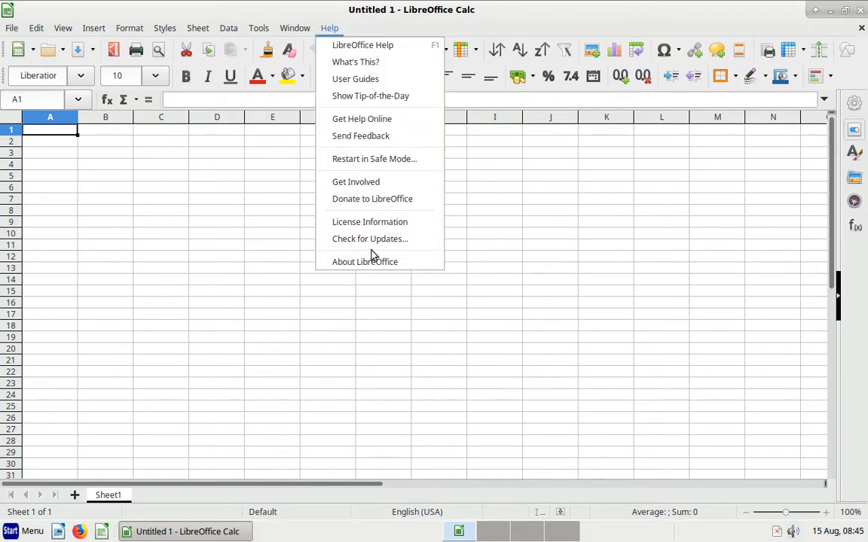
pyautogui.click(364, 262)
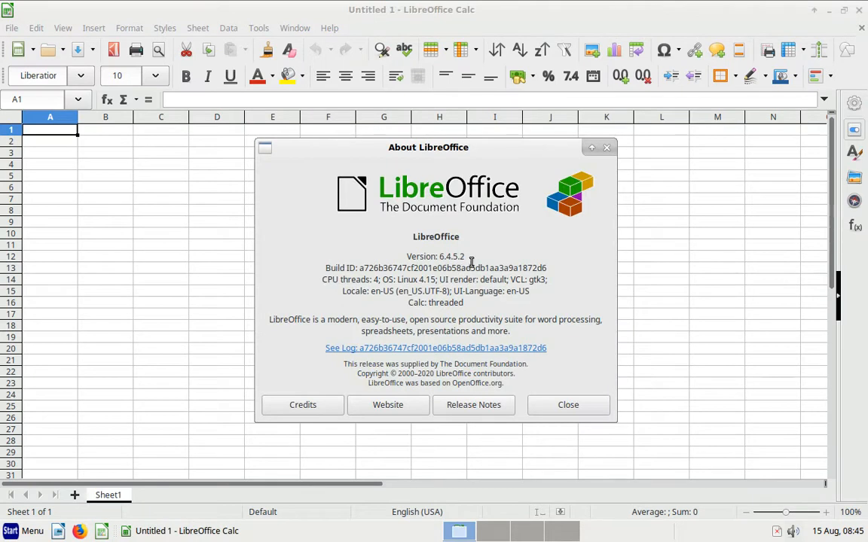
pyautogui.click(568, 404)
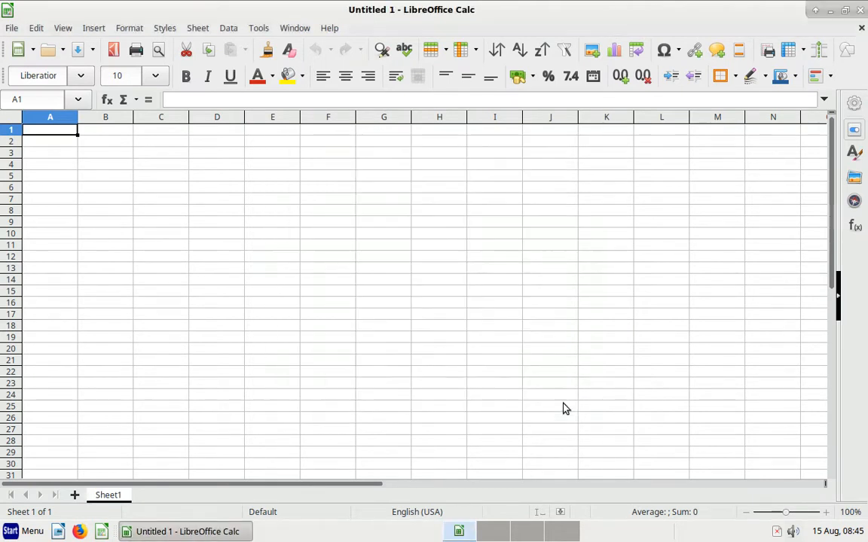
pyautogui.moveTo(547, 402)
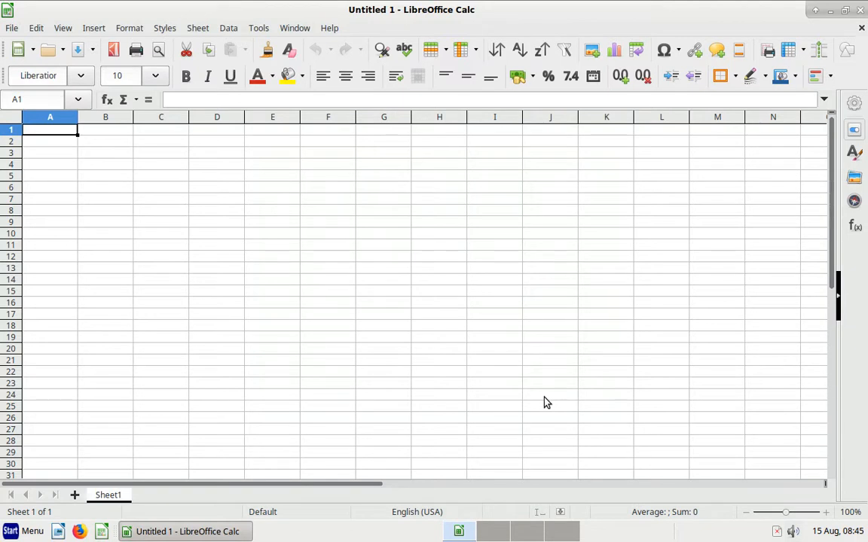
pyautogui.moveTo(57, 530)
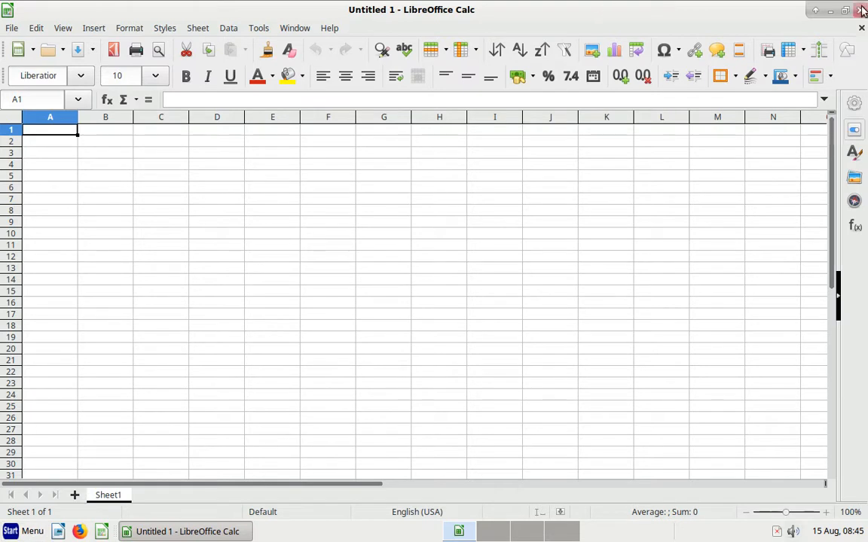
pyautogui.click(845, 9)
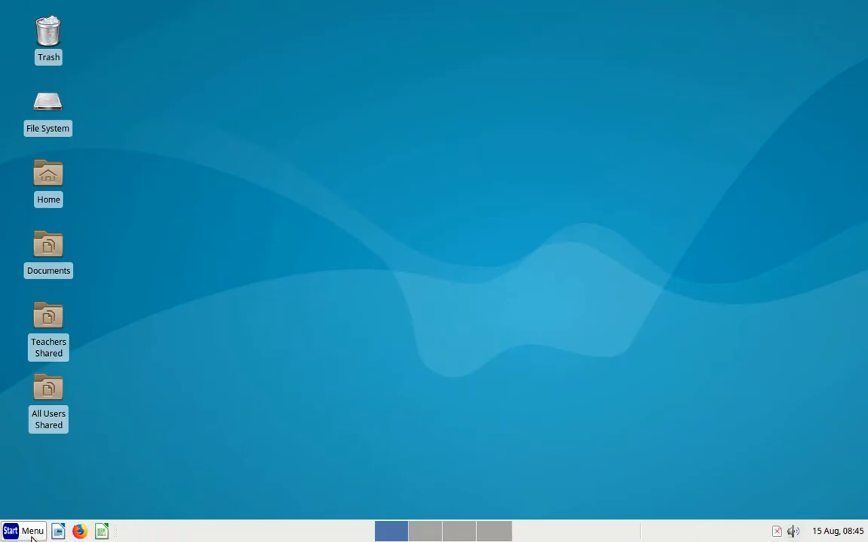
# Step: Launch Old-LibreOffice from the Xfce Menu's Office category
pyautogui.click(23, 530)
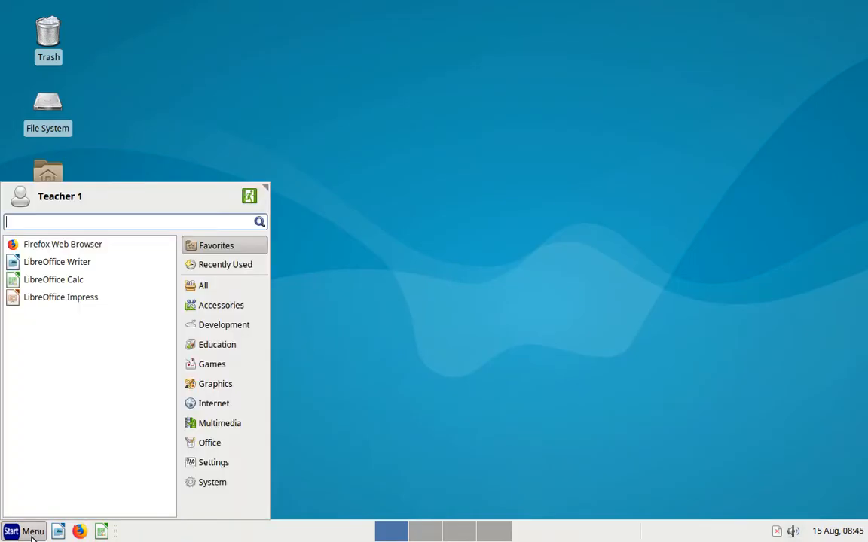
pyautogui.click(211, 443)
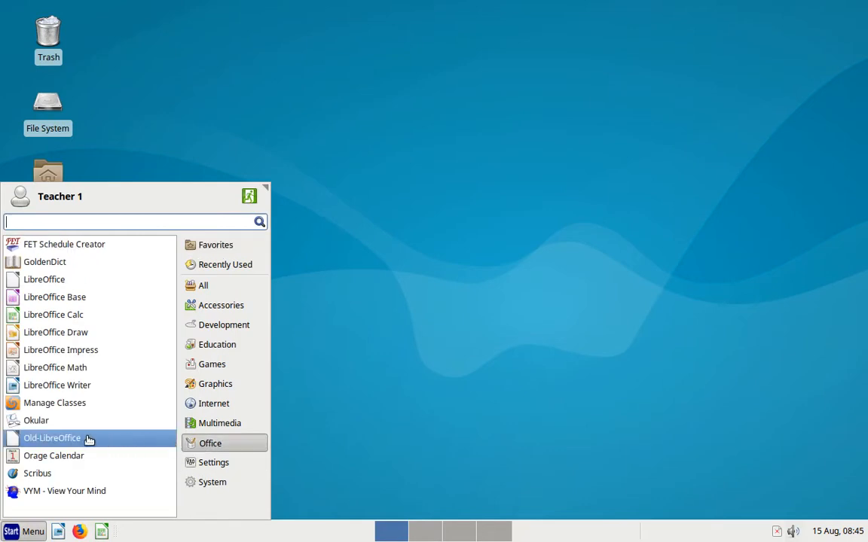
pyautogui.click(51, 437)
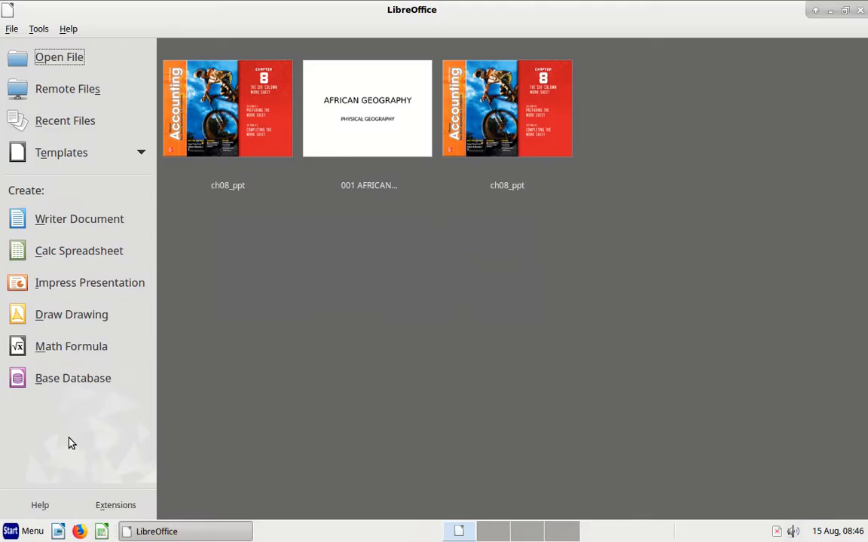
pyautogui.moveTo(73, 43)
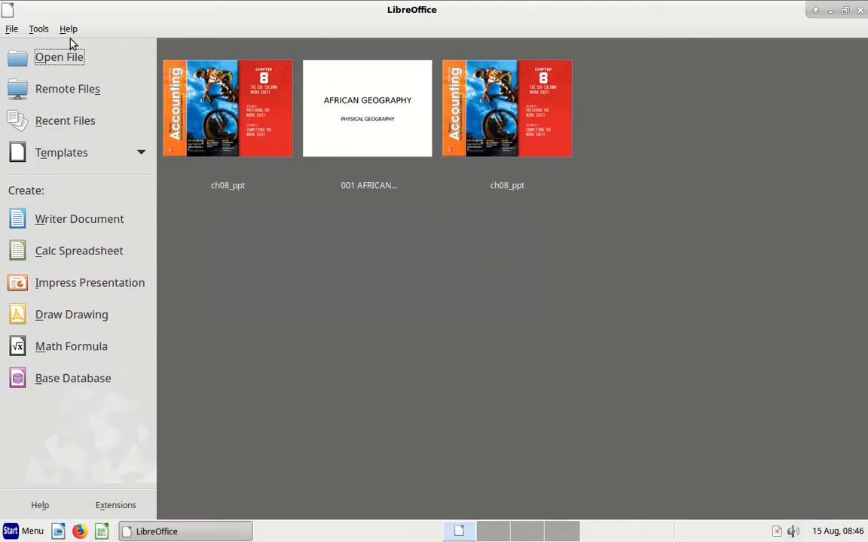
# Step: Start a new blank Writer document from the LibreOffice 5 Start Center sidebar
pyautogui.click(78, 219)
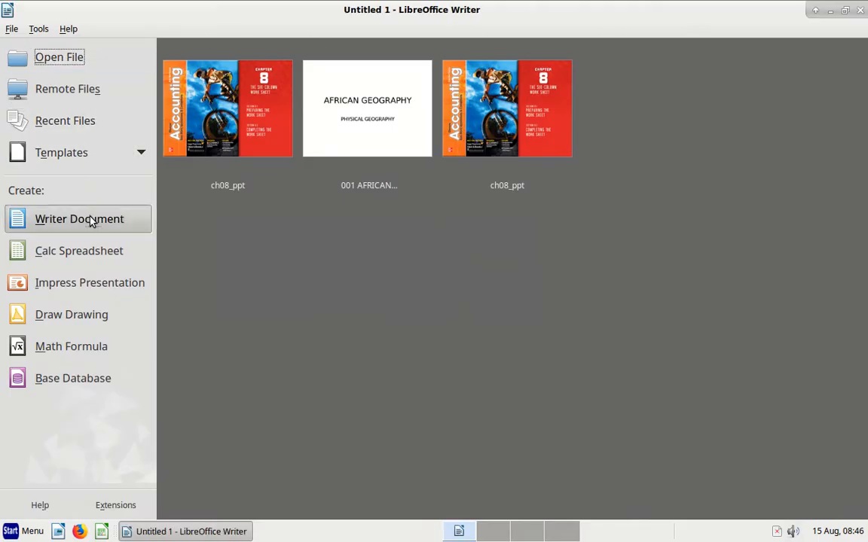
pyautogui.click(78, 218)
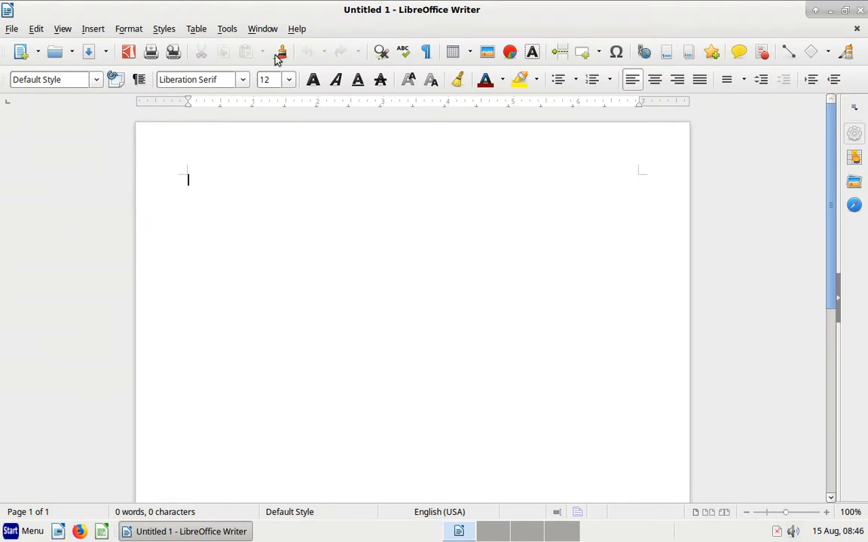
pyautogui.moveTo(568, 15)
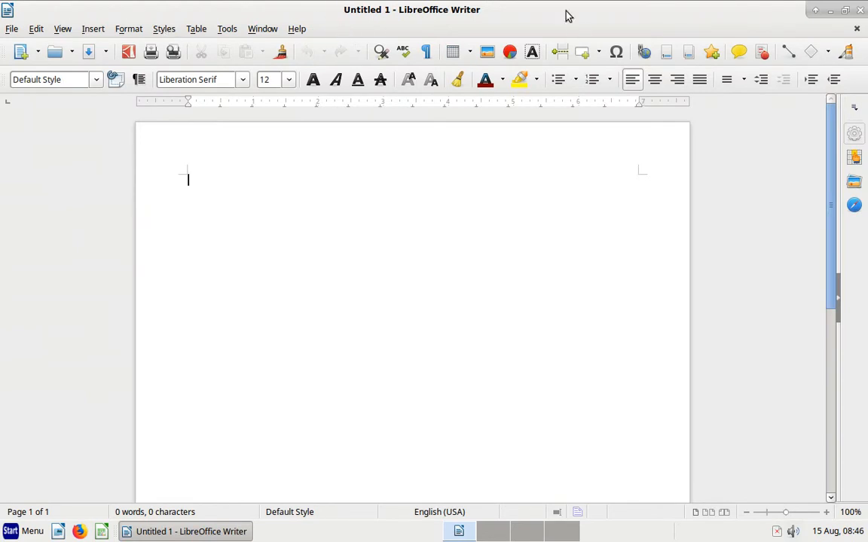